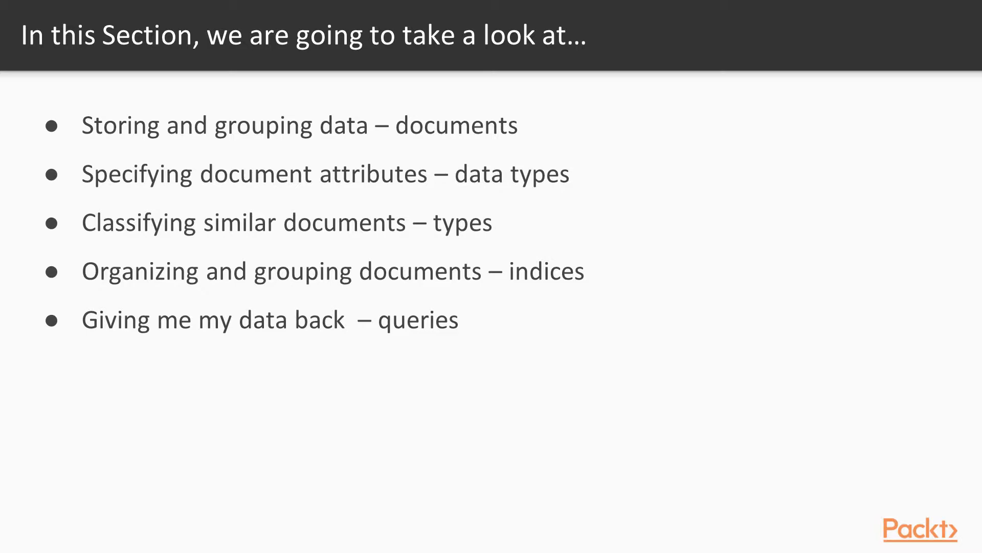
Advance the slides to the Document API CRUD overview.
key("Right")
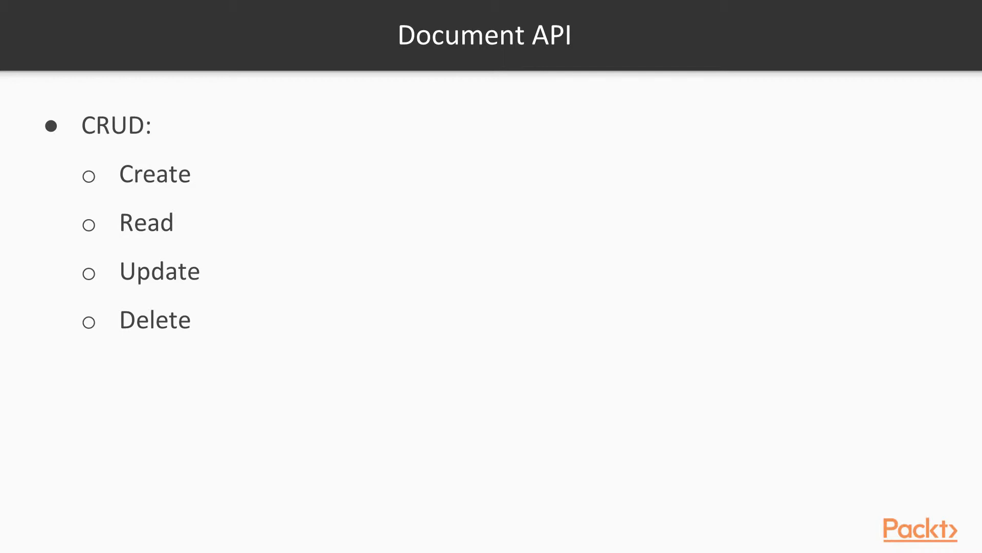
Advance to the Document API Create slide on PUT with ID versus POST.
key("Right")
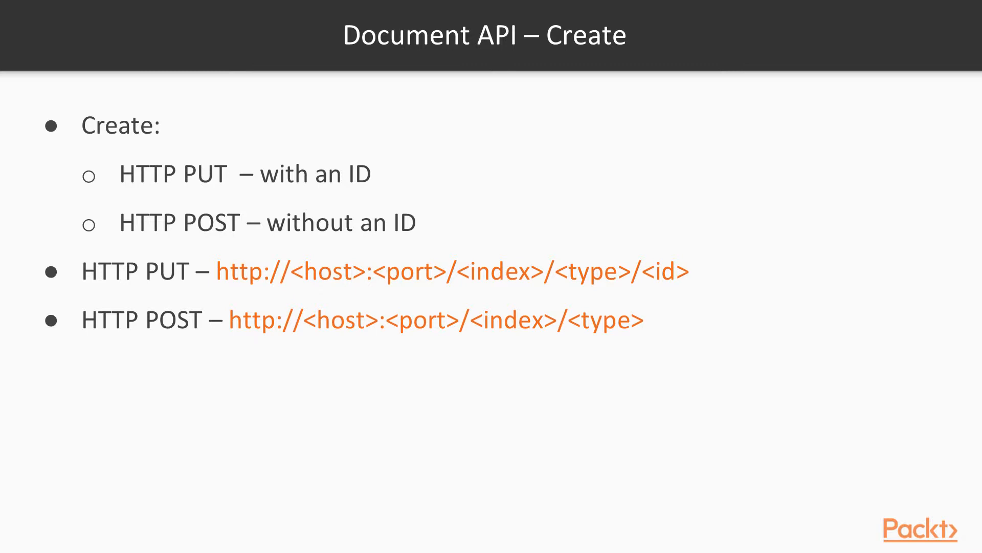
Move past the Create slide to the terminal demo of the curl scripts.
key("Right")
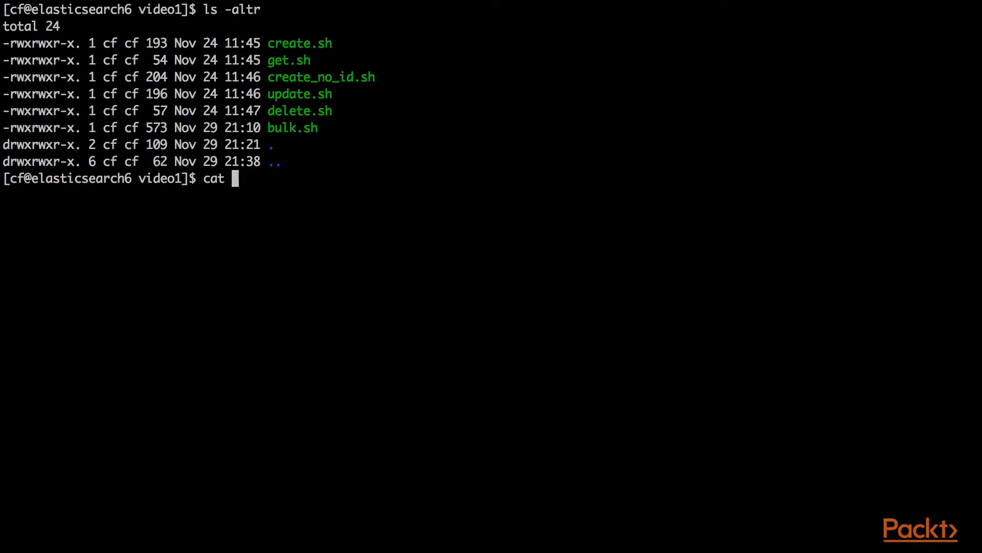
Show create.sh, run it to PUT the Ford Flex as car 1, then relist the scripts.
type("create.sh")
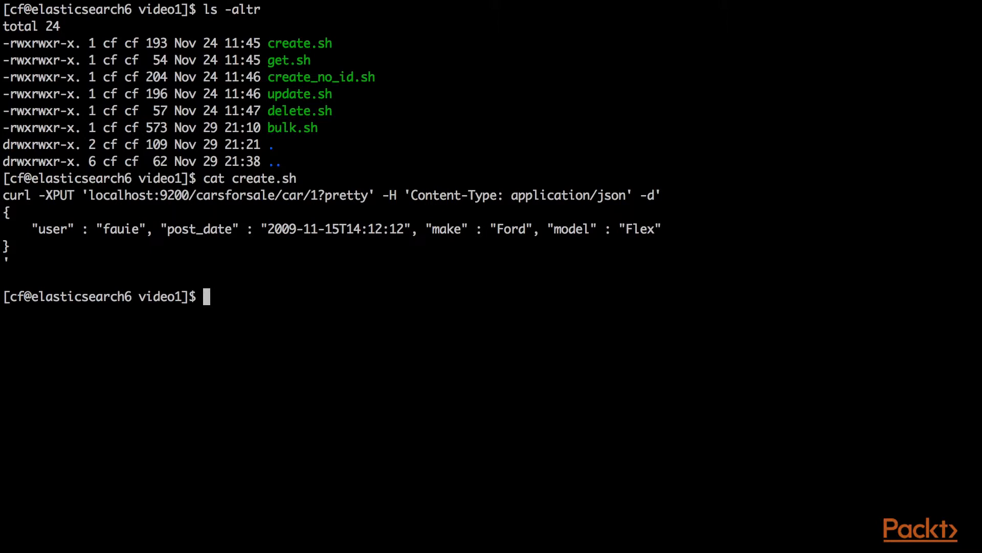
type("./create.sh")
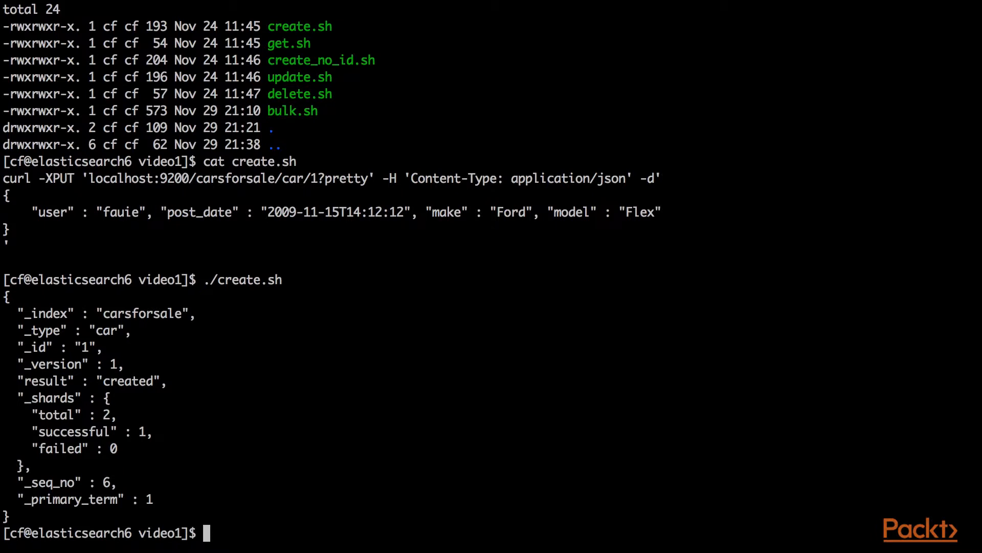
mouse_move(18, 314)
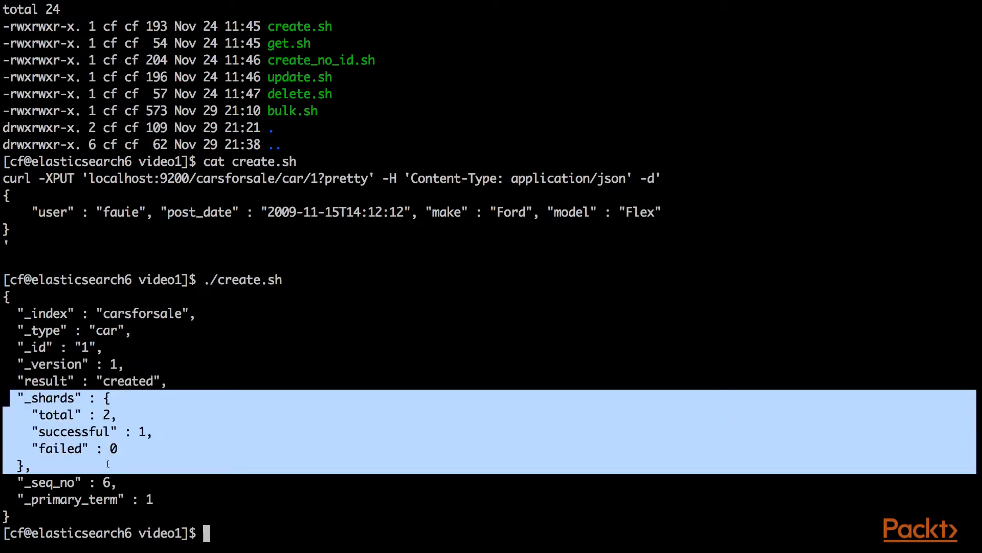
type("ls -latr")
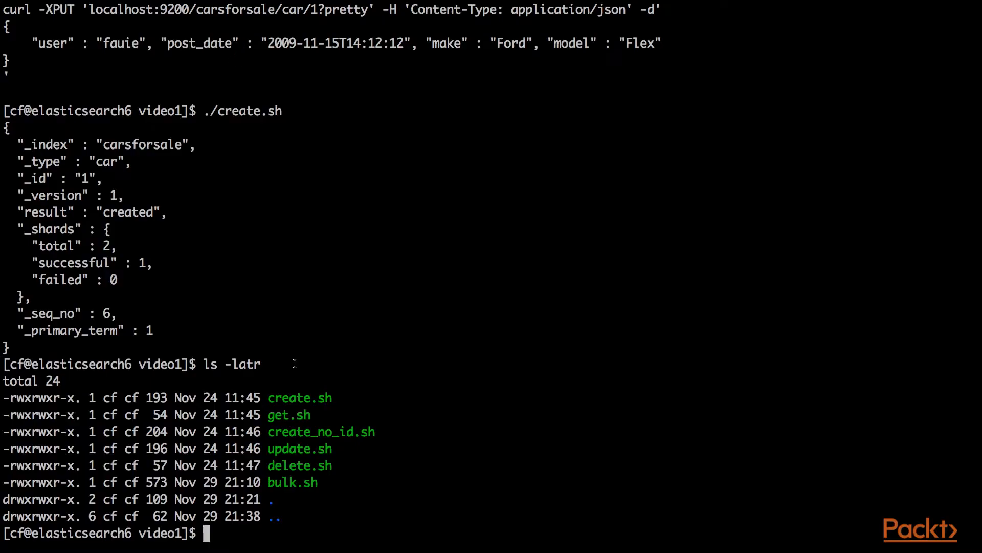
Show create_no_id.sh's Nissan Sentra POST and run it for an auto-generated ID.
double_click(321, 431)
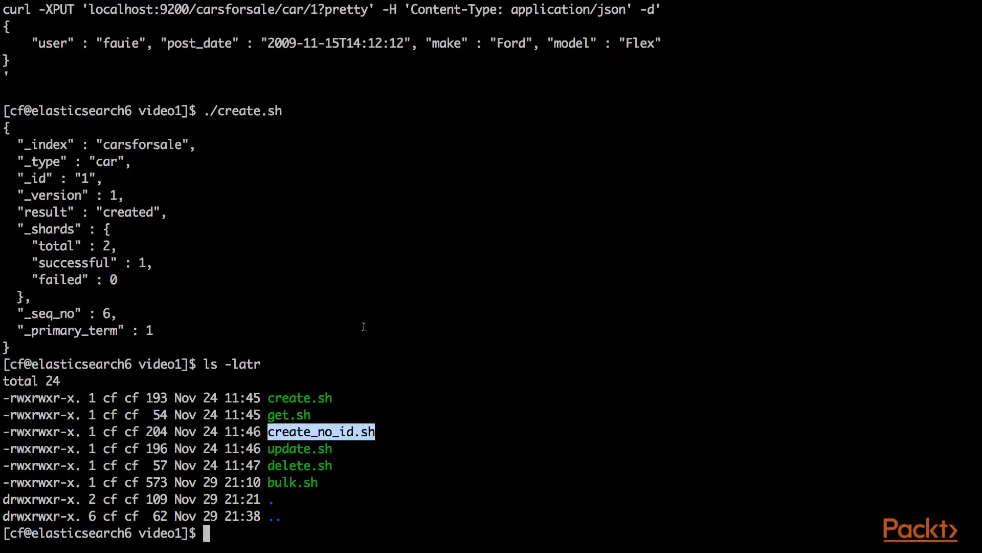
type("cat create_no_id.sh")
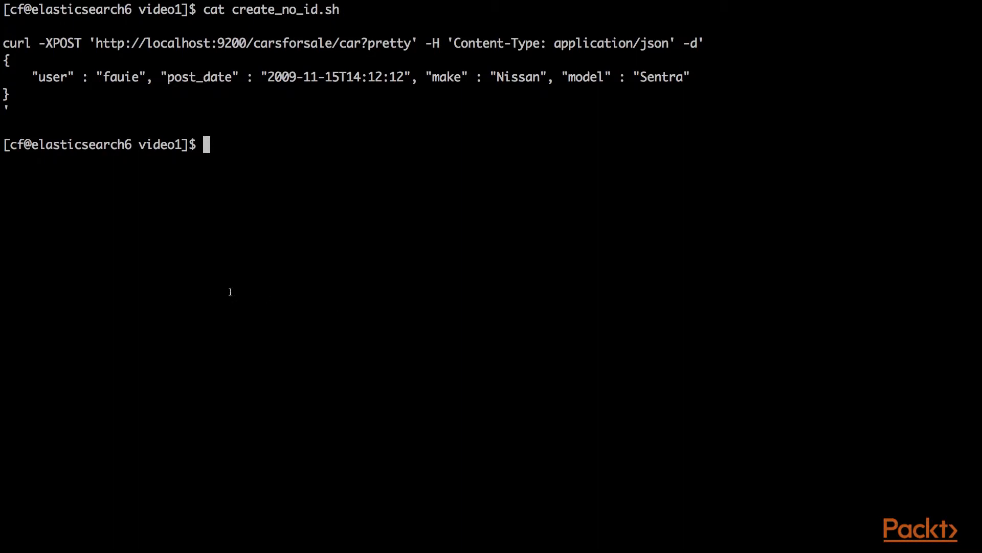
left_click_drag(217, 43, 360, 43)
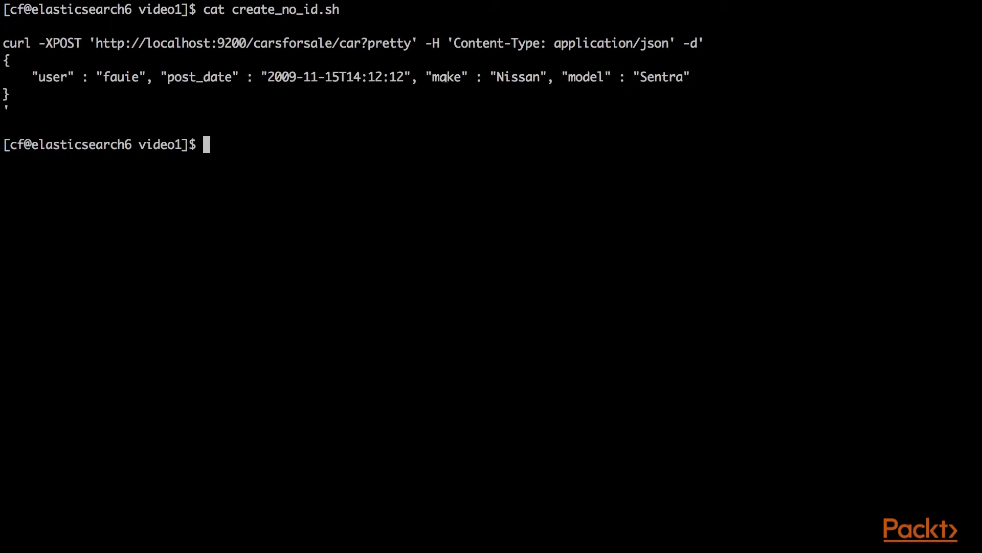
left_click_drag(426, 77, 702, 77)
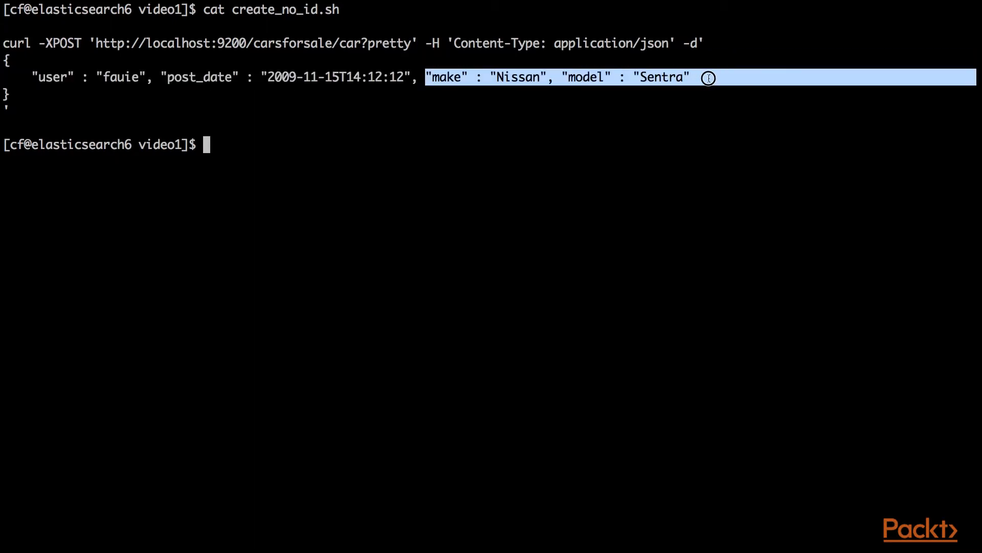
type("./create_no_id.sh")
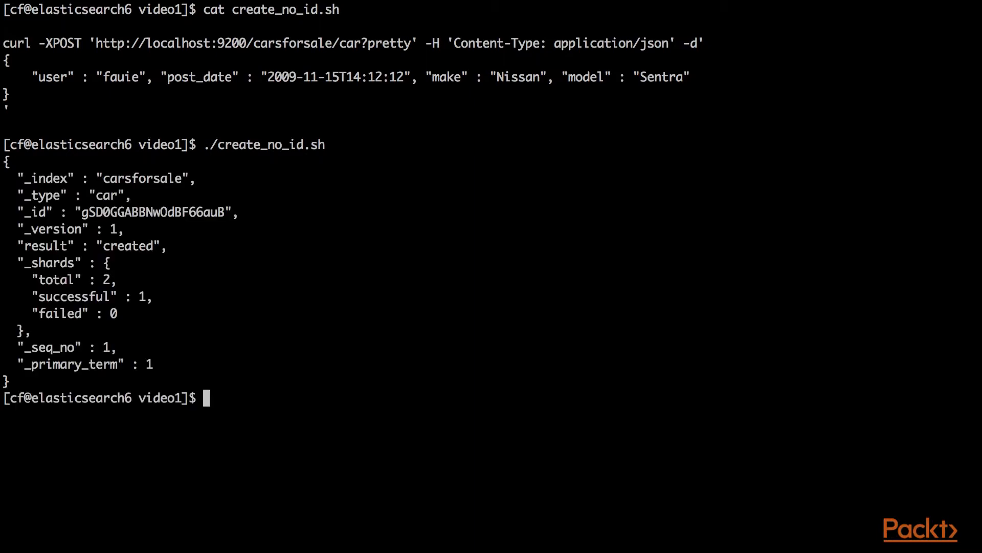
double_click(141, 178)
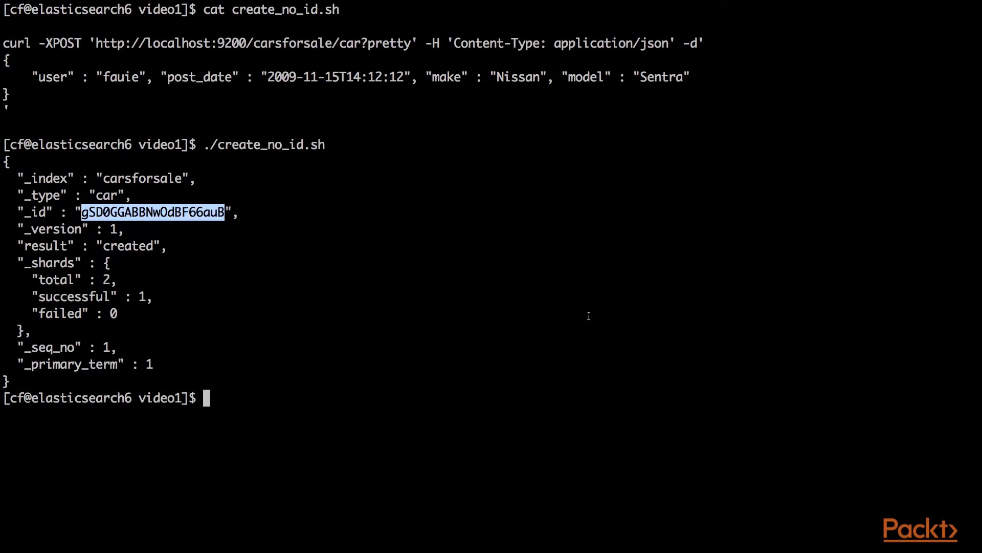
type("k")
type("cat get.sh")
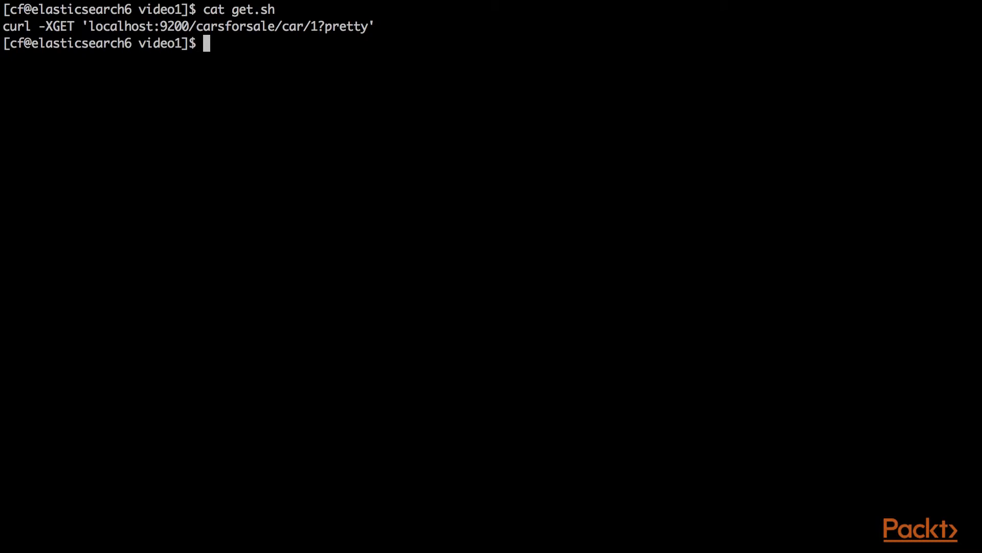
Run get.sh to fetch car document 1, the Ford Flex, from carsforsale.
type("./get.sh")
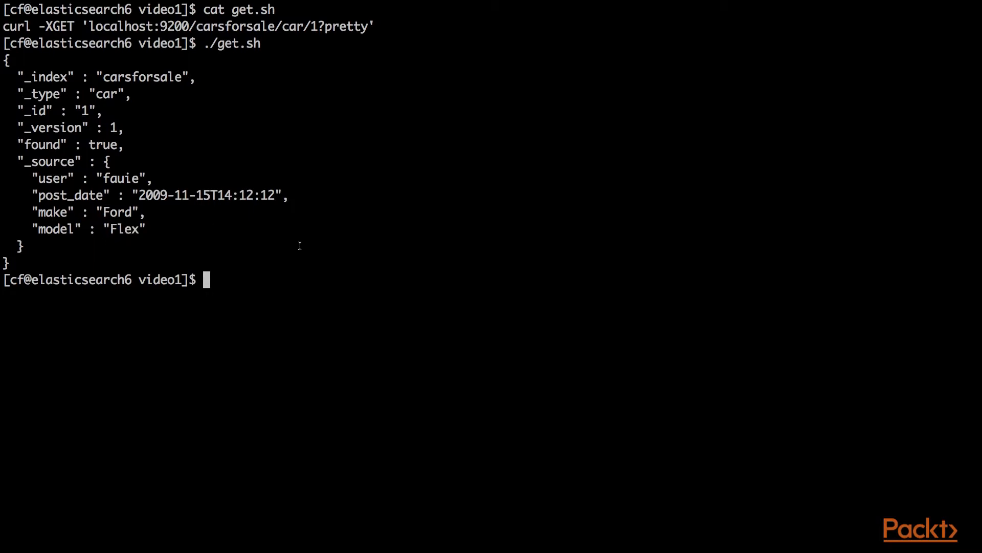
Start a curl -XGET, then list the video1 scripts with ls -latr.
type("curl -")
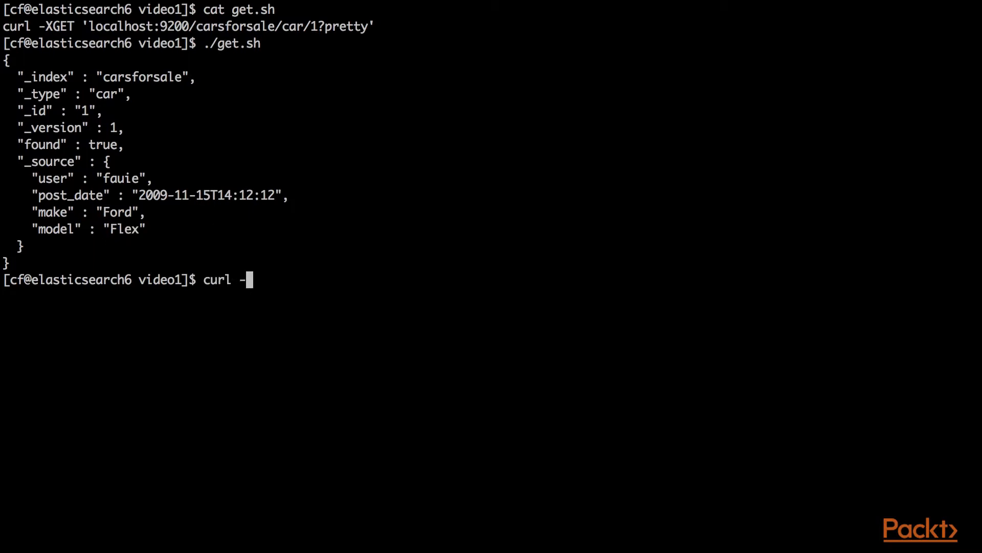
type("XGET")
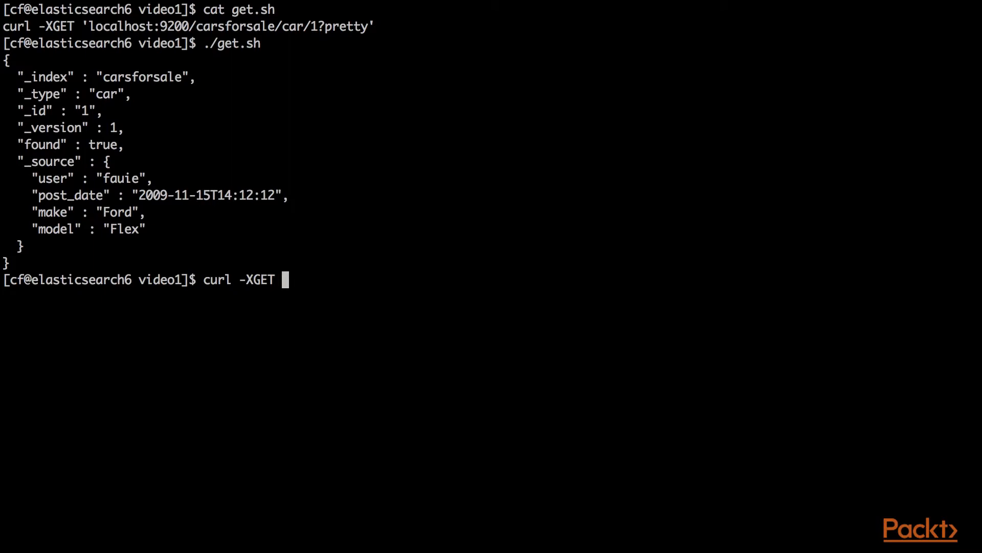
type("ls -latr")
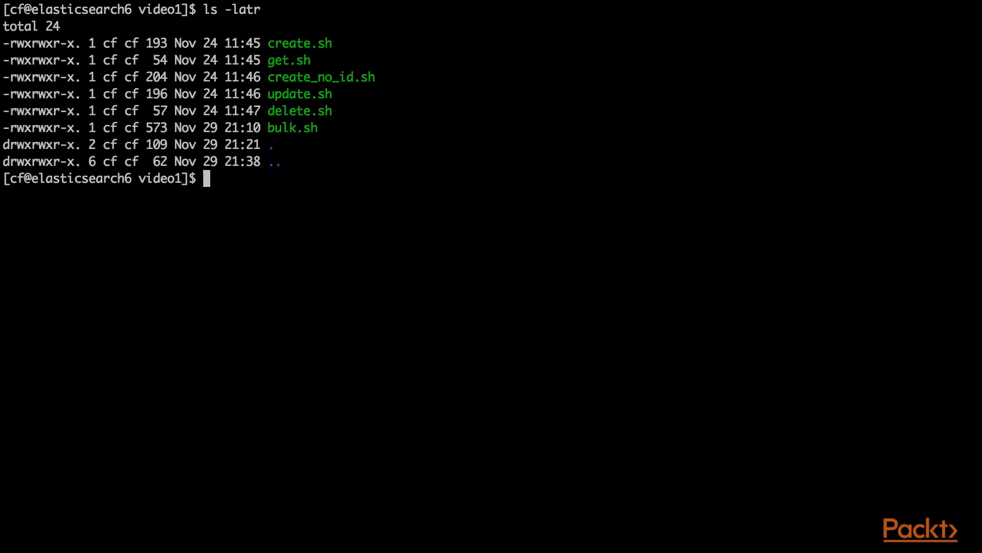
Show update.sh and run it so car 1's model becomes Flex SEL at version 2.
type("cat")
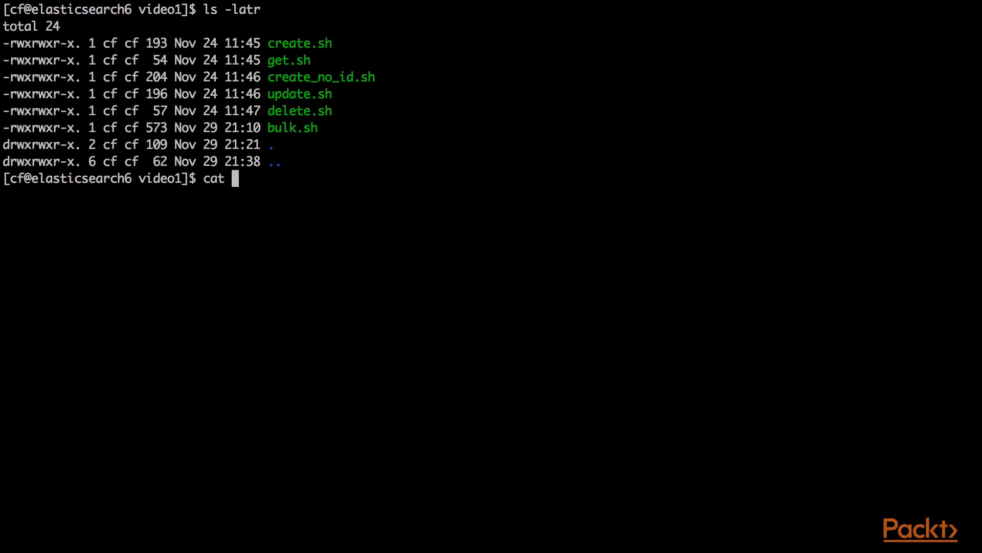
type("update.sh")
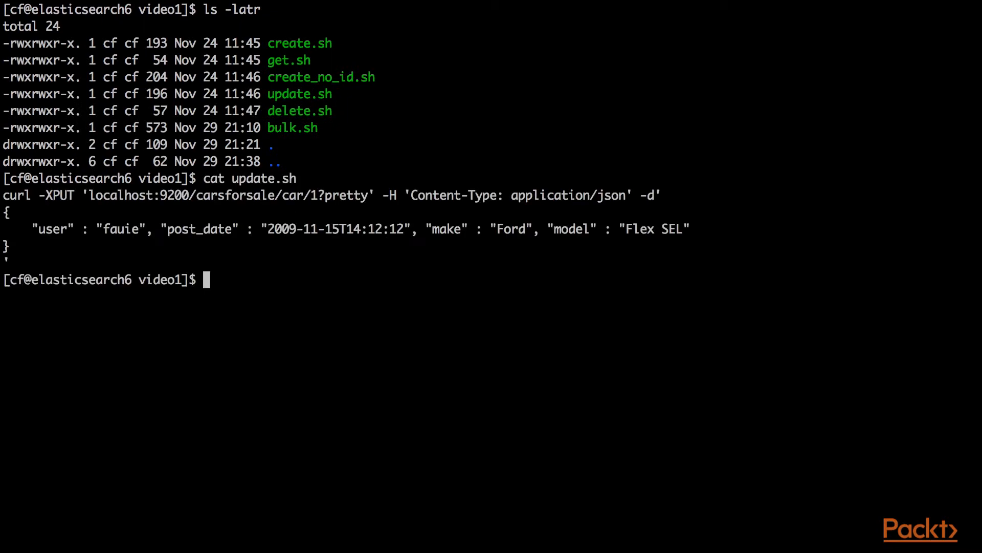
type("./update.sh")
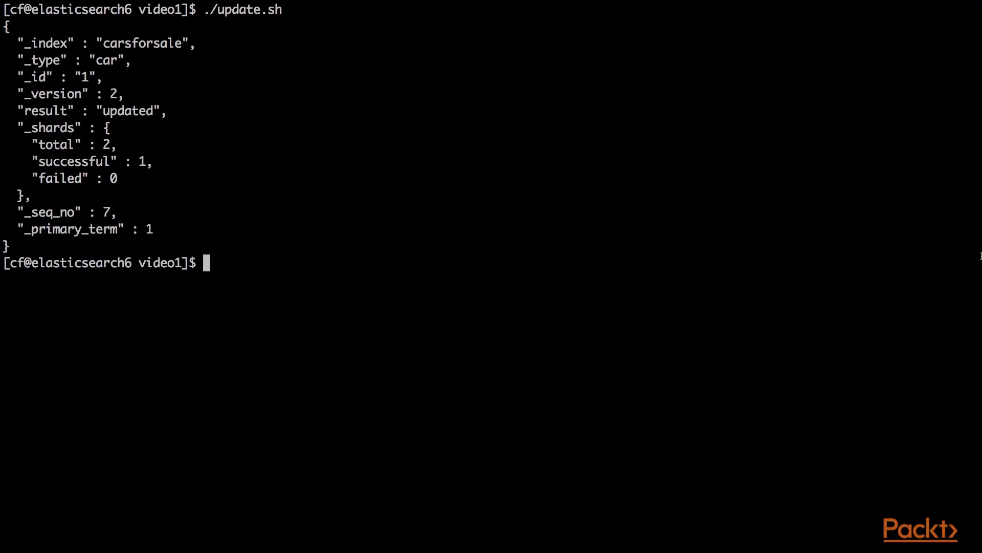
Show delete.sh and run it, removing car 1 with result deleted at version 3.
type("cat delete.sh")
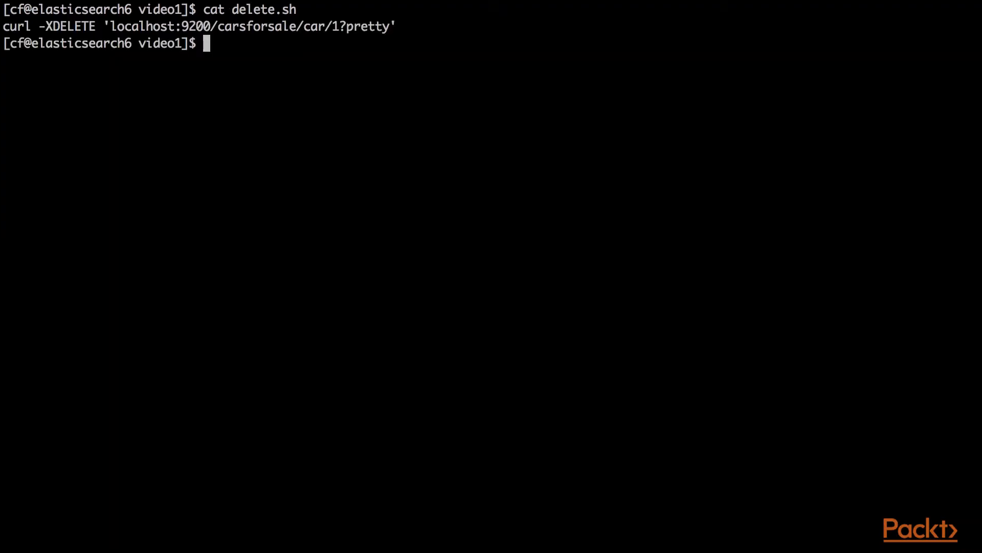
type("./delete.sh")
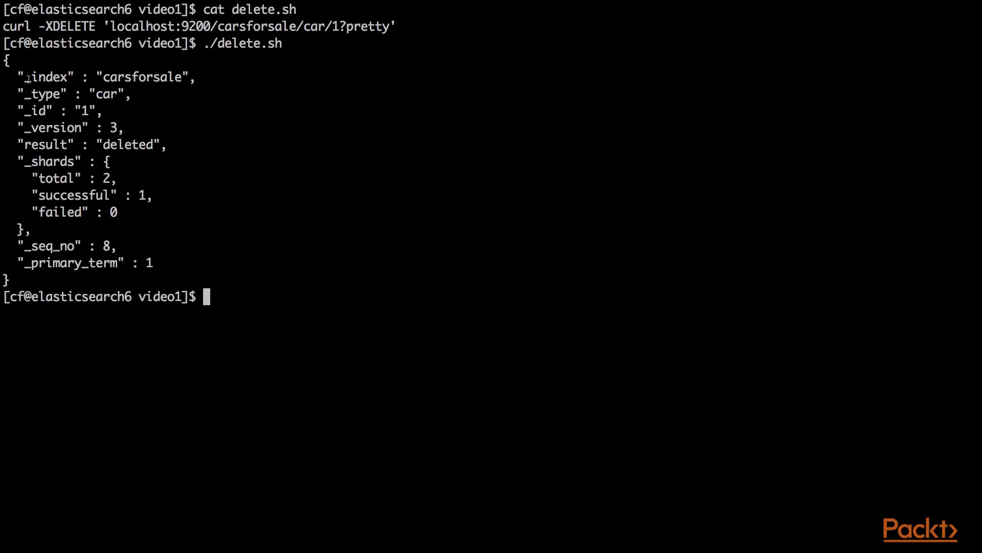
double_click(44, 76)
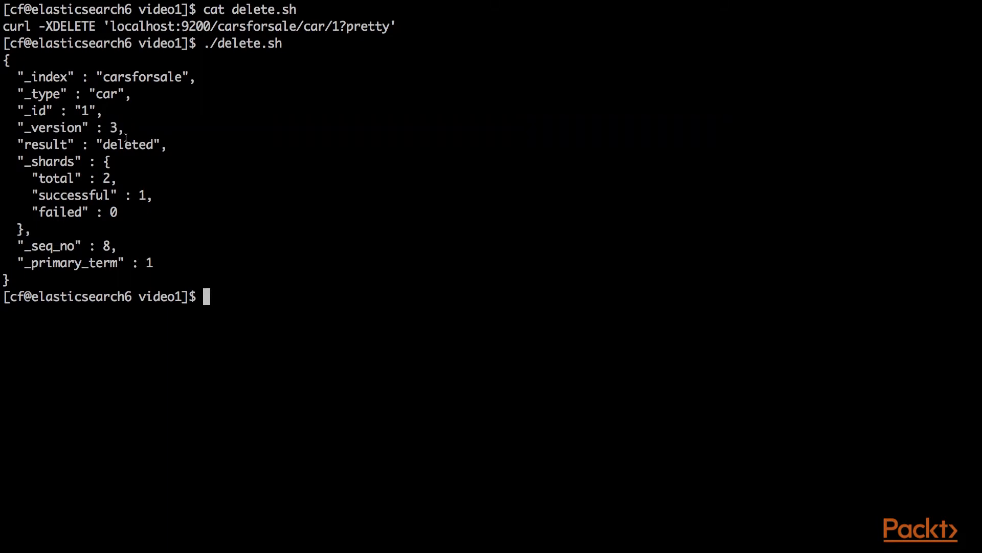
double_click(127, 145)
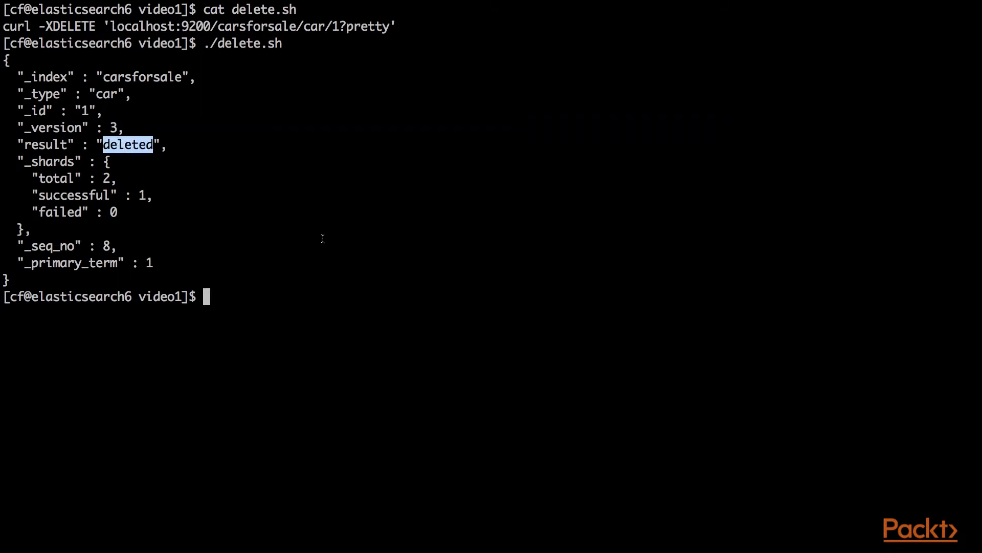
type("cat delete.sh")
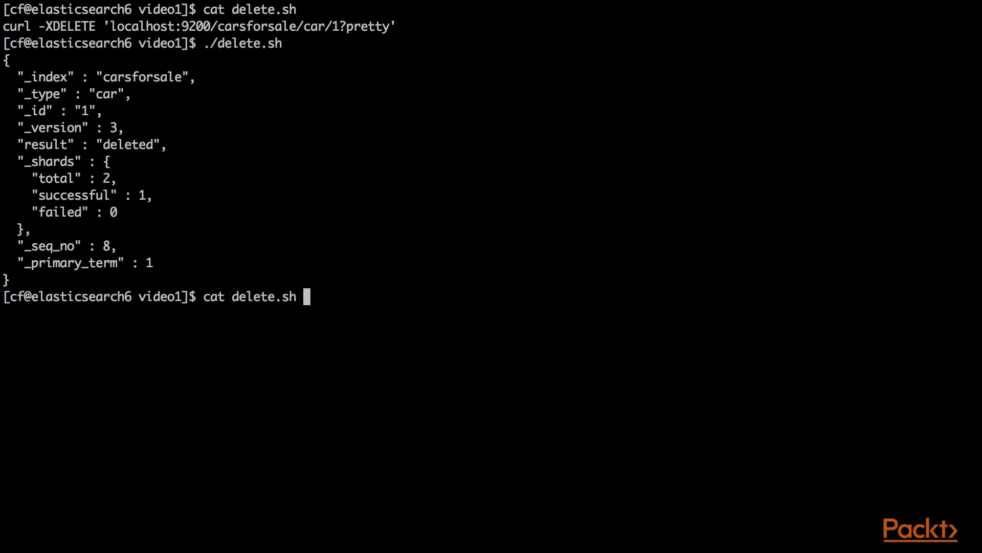
Relist the working folder's scripts with ls -latr.
type("ls -latr")
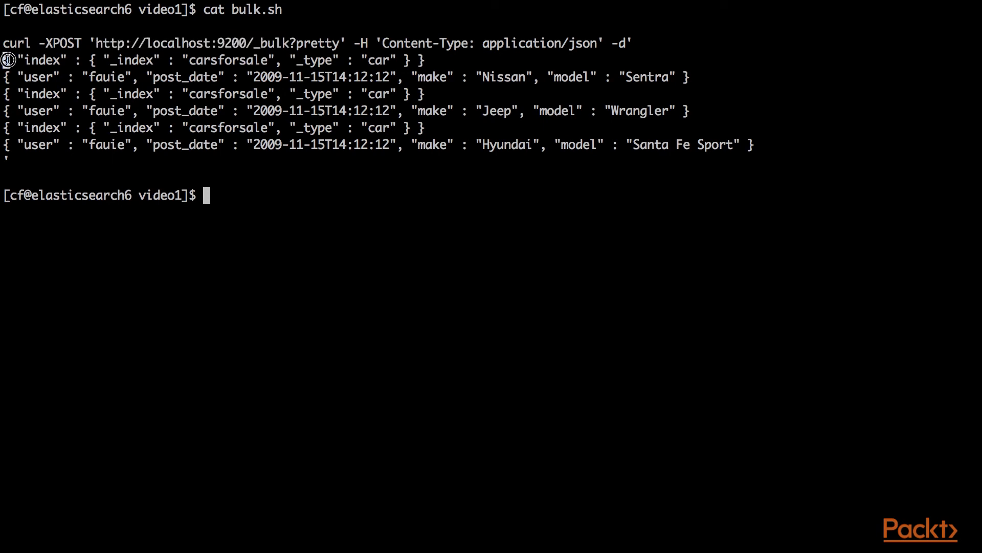
Highlight the _index action line in bulk.sh, then review the bulk response showing created items, errors false.
left_click_drag(5, 60, 164, 144)
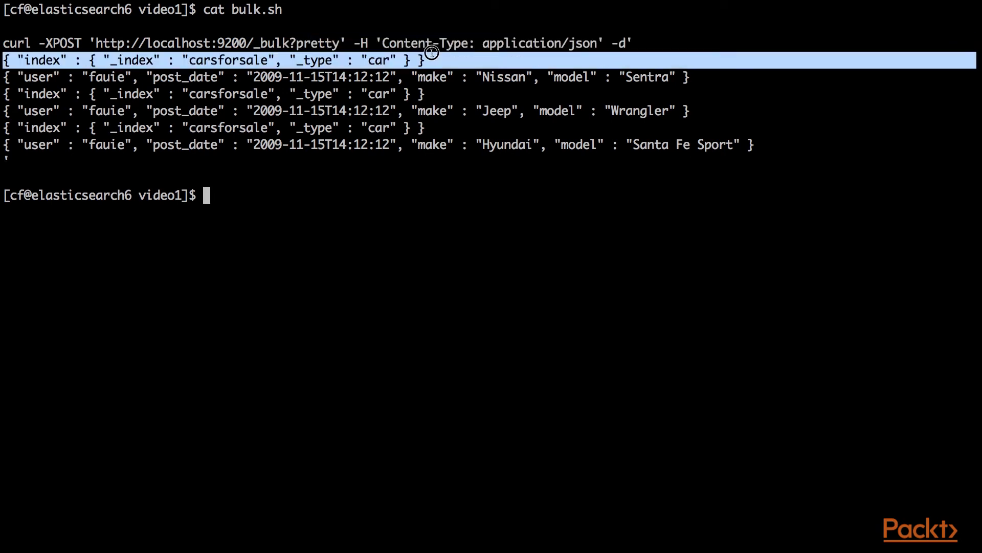
double_click(131, 61)
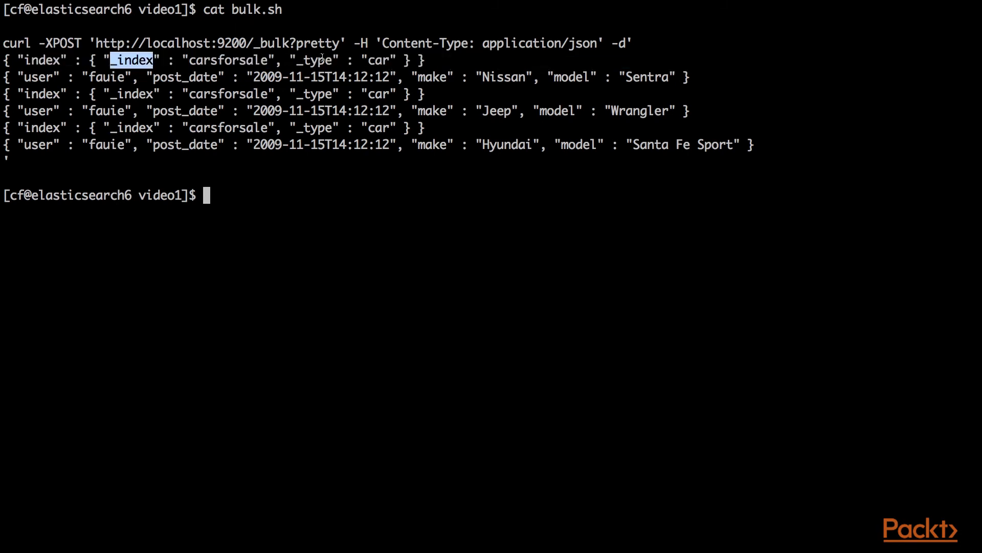
double_click(227, 60)
type("./bulk.sh")
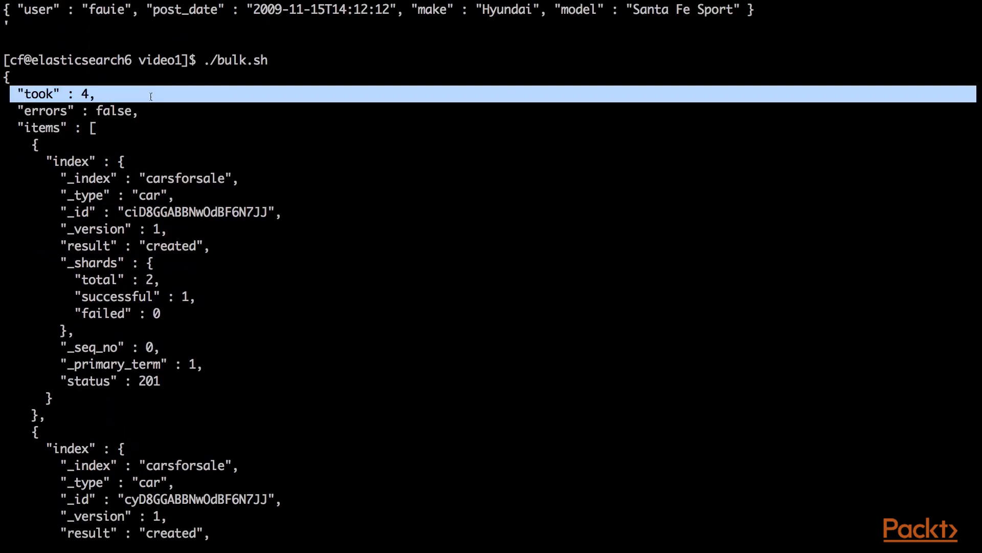
scroll("down", 3)
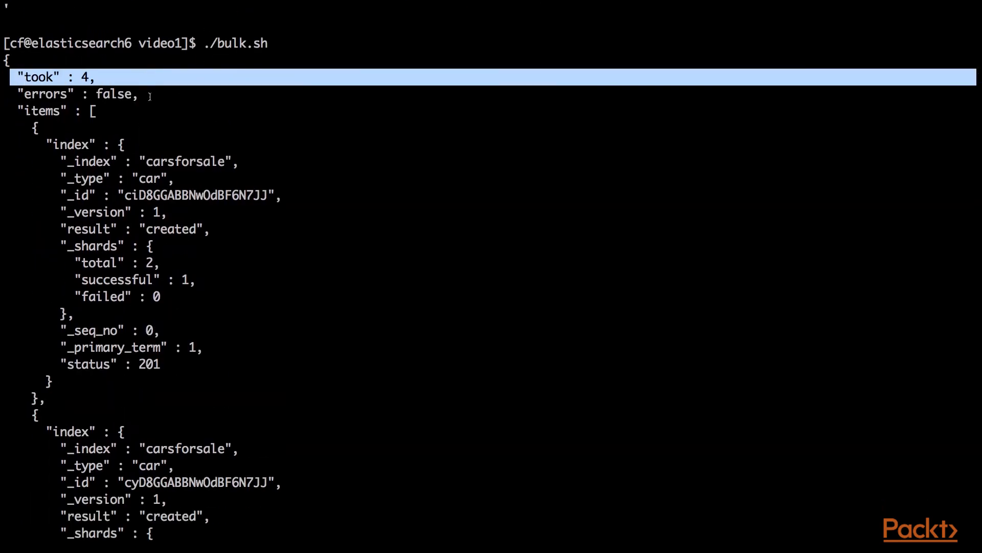